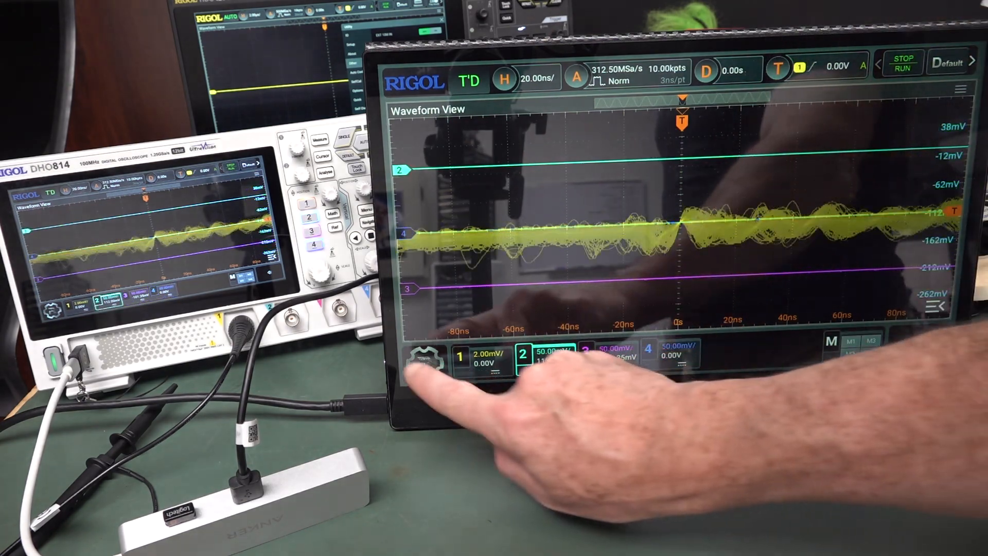
- Bring up the Start menu of scope functions and enter the Utility settings
click(426, 358)
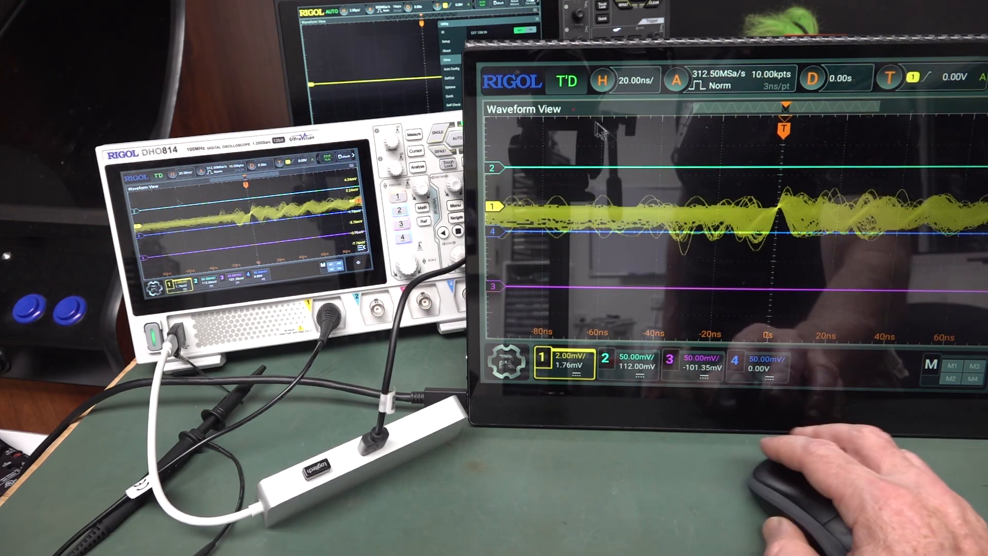
click(510, 362)
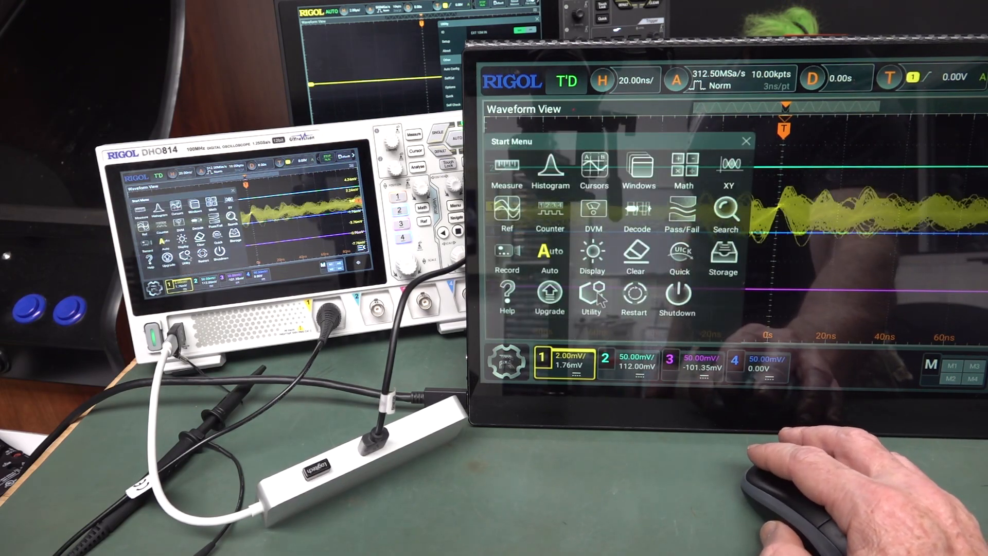
click(592, 294)
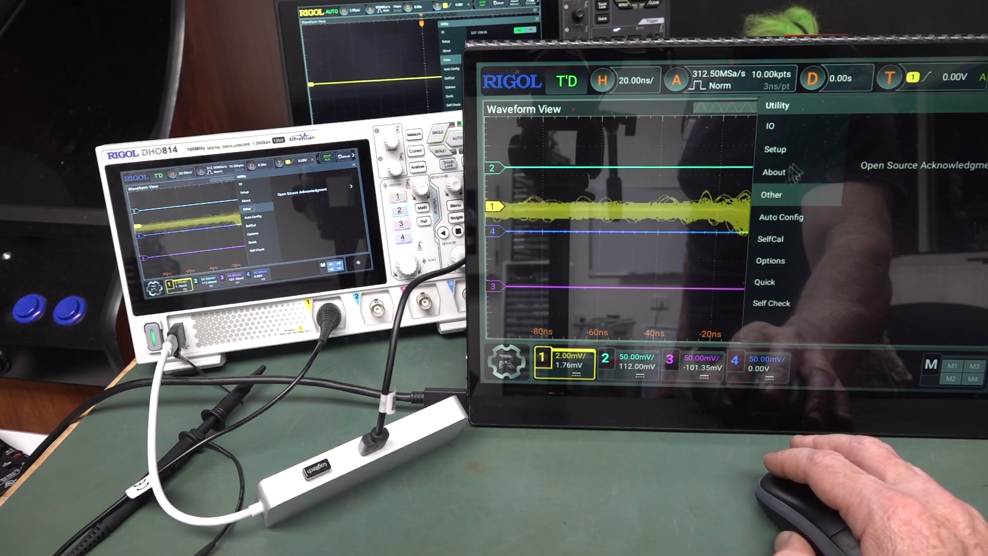
- Show the installed software Options list, then the SelfCal page with its disconnect notice
click(769, 261)
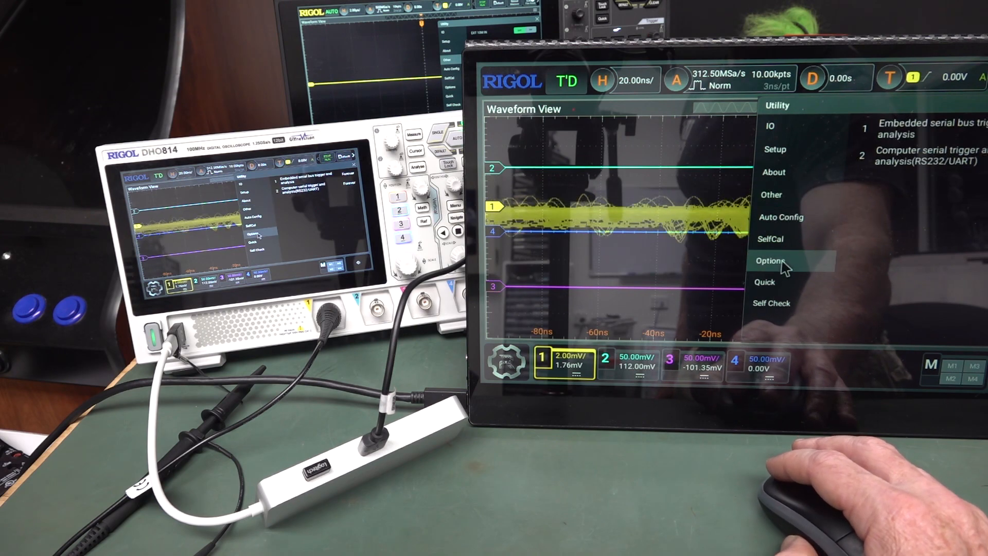
click(770, 239)
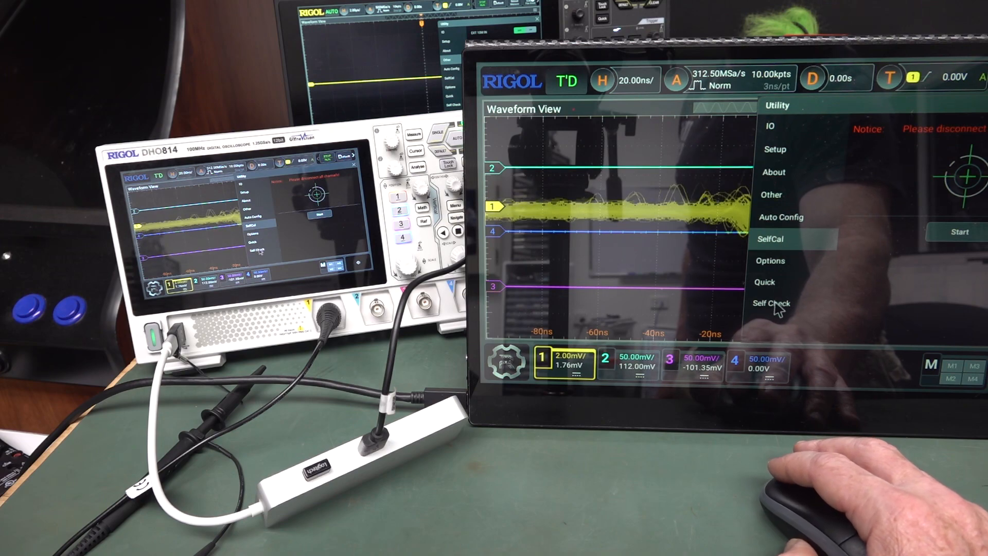
- Run Self Check > Board Test to list chip temperatures, supply voltages and DDR status
click(771, 303)
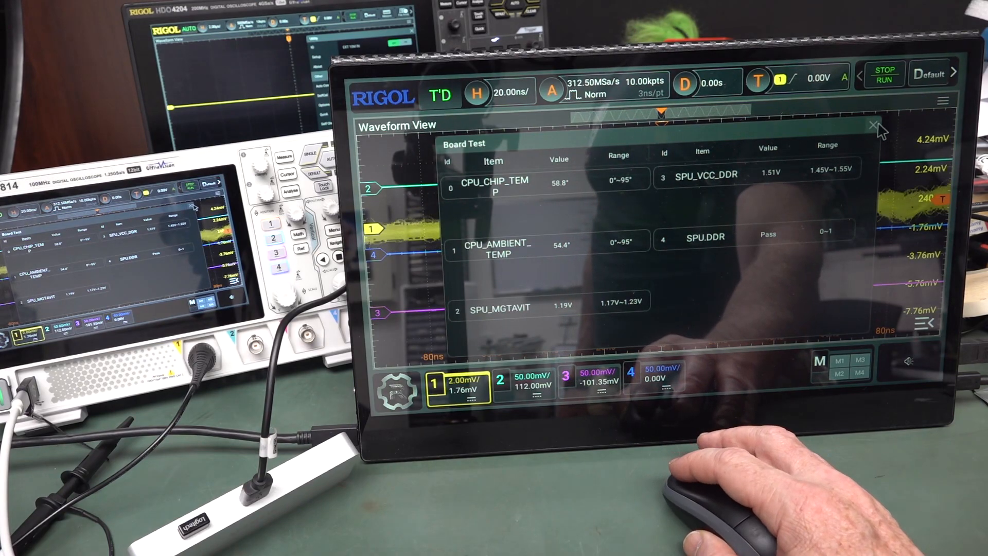
- Close the Board Test panel and return to the Utility settings via the Start menu
click(871, 126)
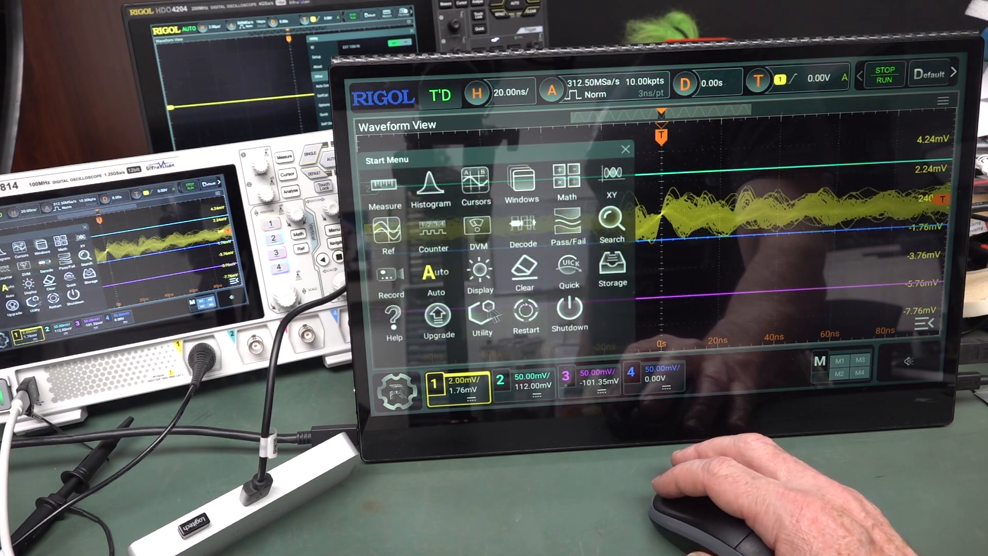
click(481, 317)
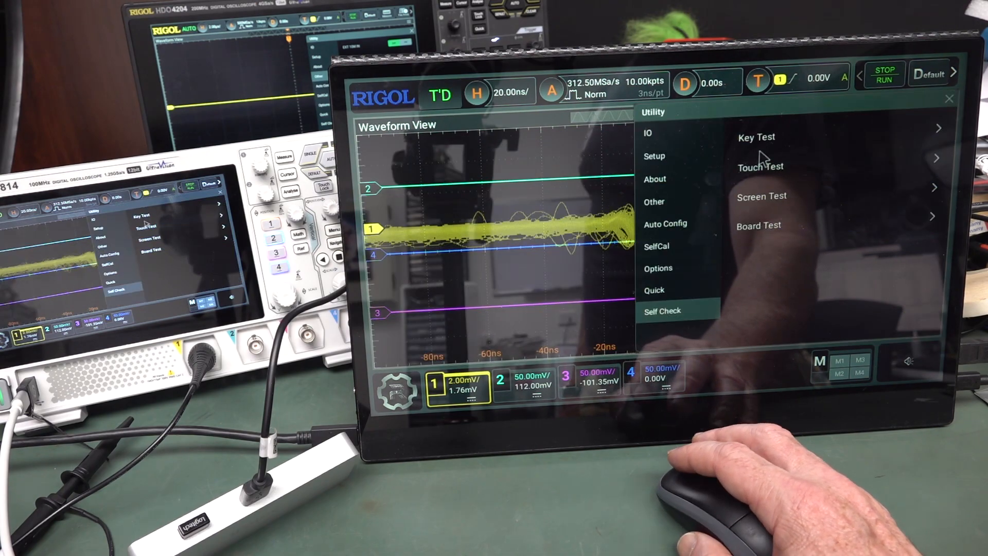
- View the About page with model and firmware details, then the Other open-source acknowledgment page
click(654, 179)
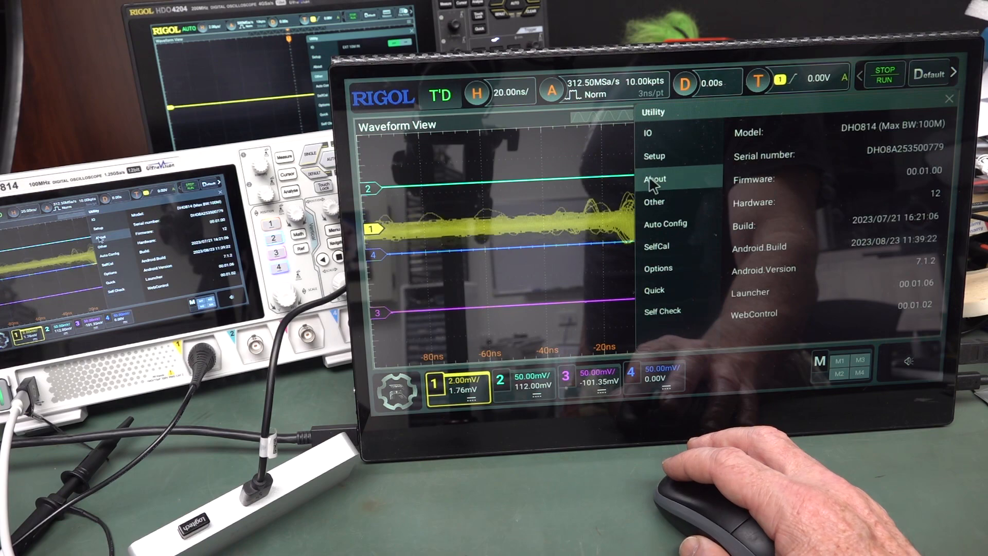
click(655, 202)
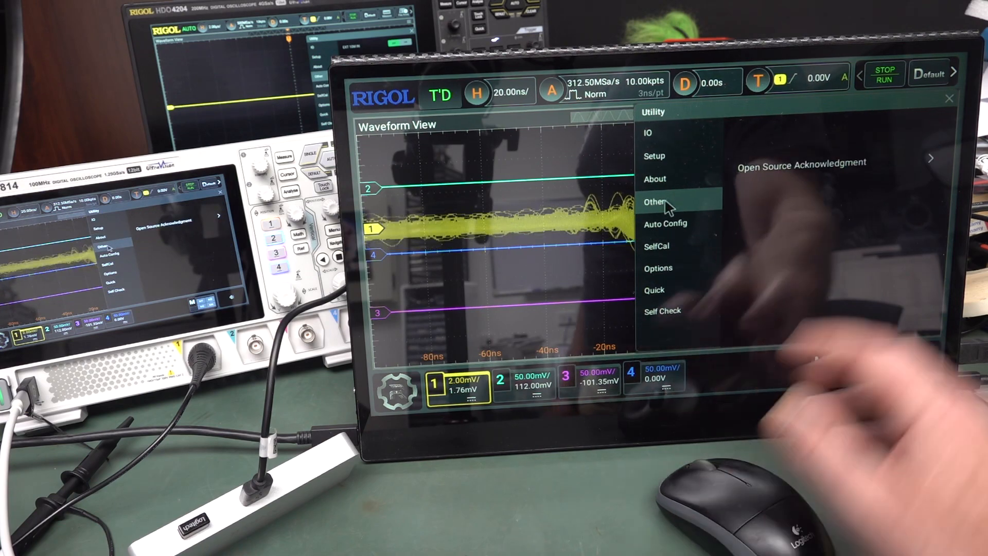